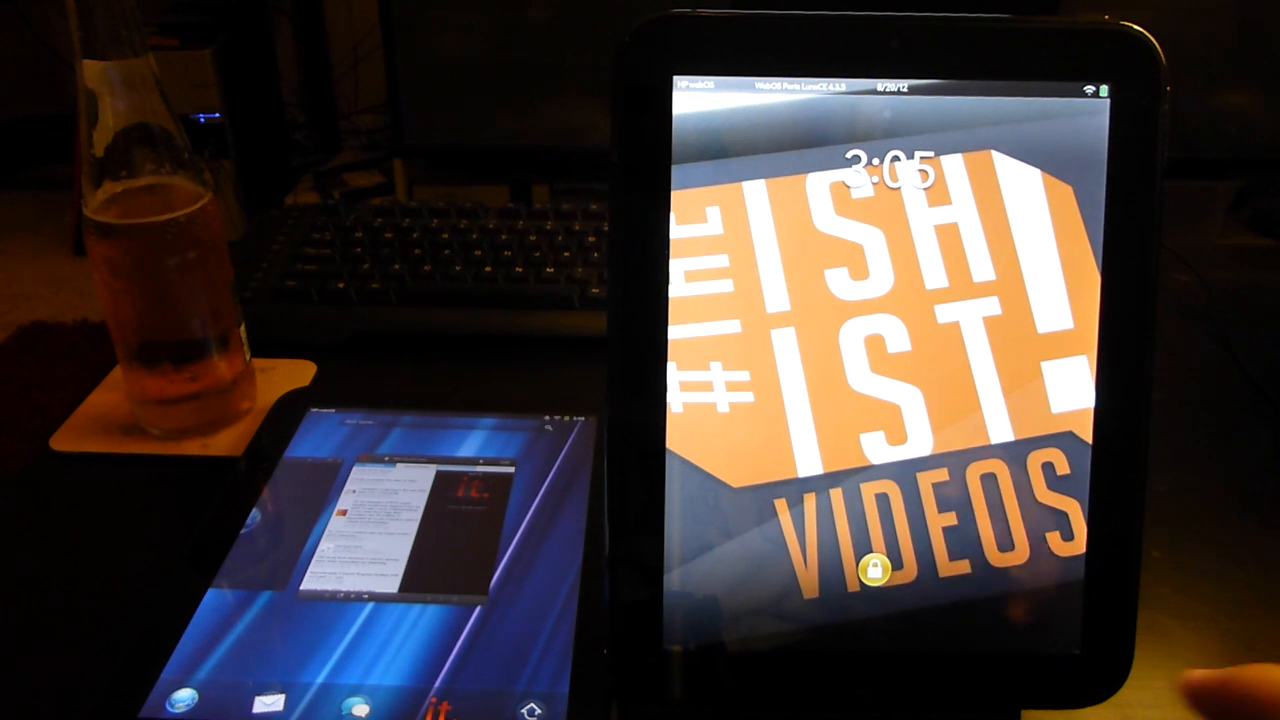
Open Just Type, search for 'red', then pick an entry from the results
left_click(878, 570)
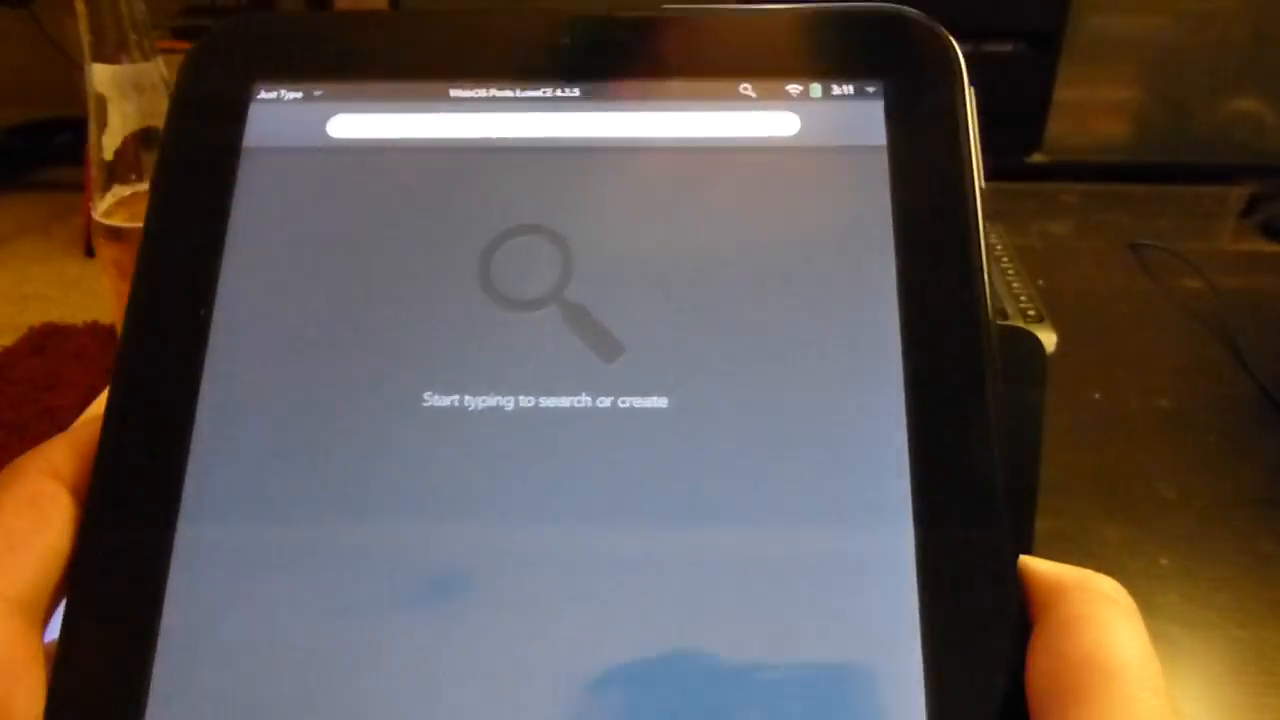
type("red")
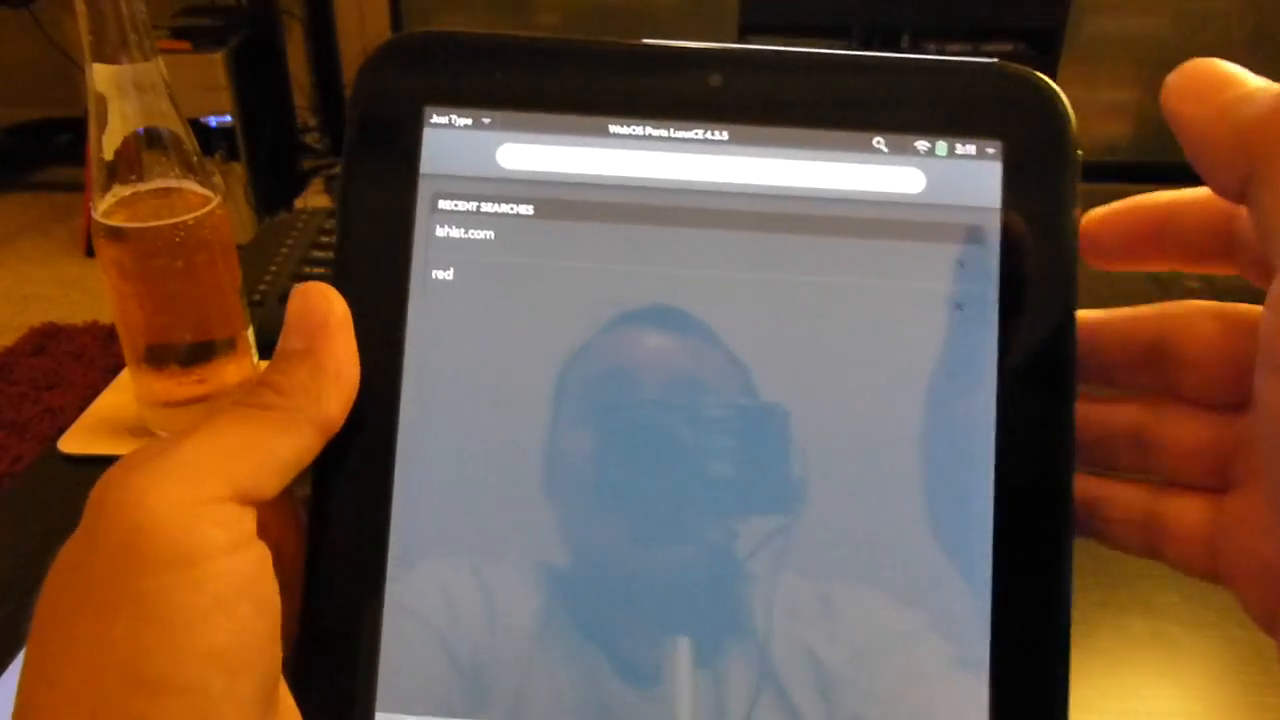
left_click(465, 234)
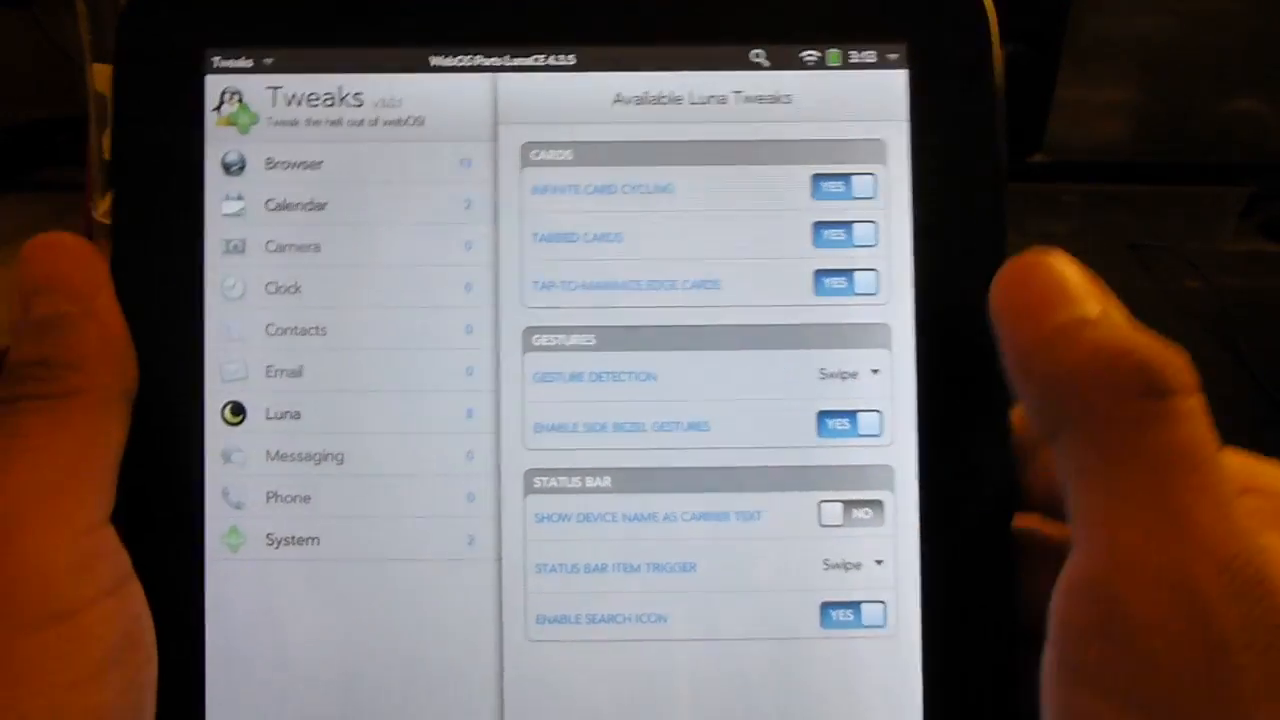
Select the Luna category in Tweaks to list card, gesture and status bar tweaks
left_click(848, 425)
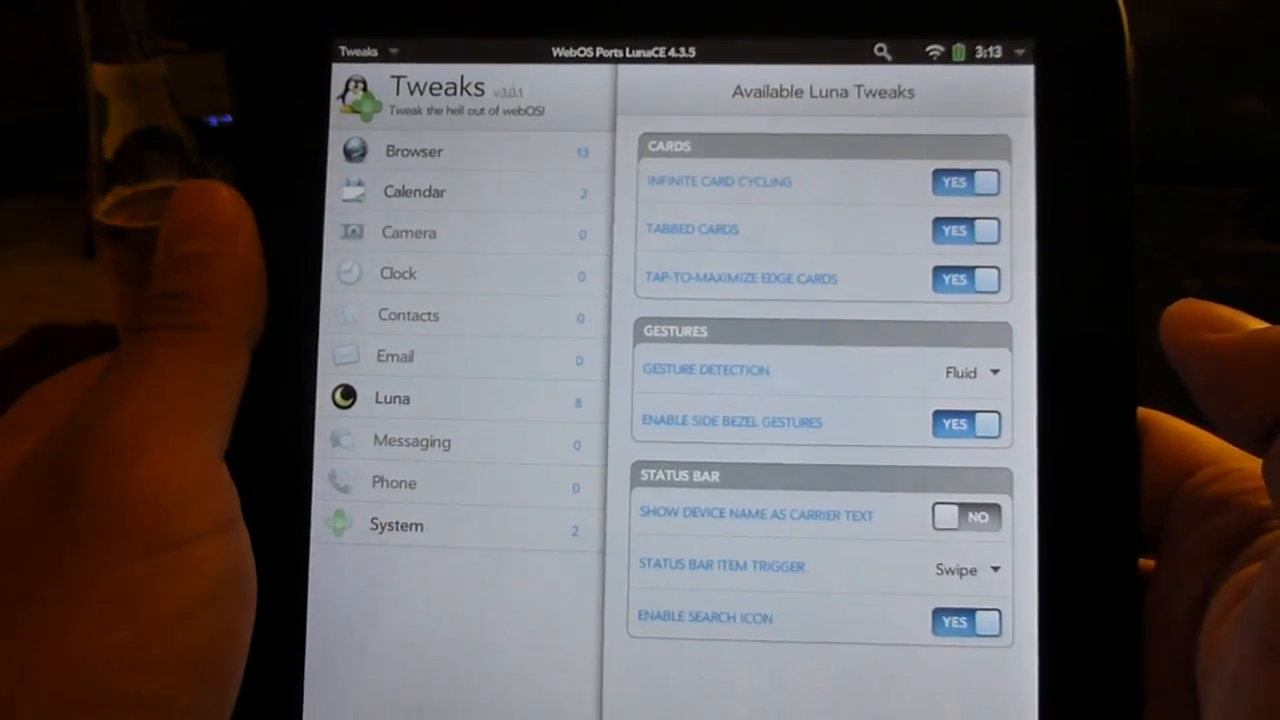
Open the Gesture Detection dropdown showing Swipe, Slide and Fluid, with Fluid selected
left_click(970, 372)
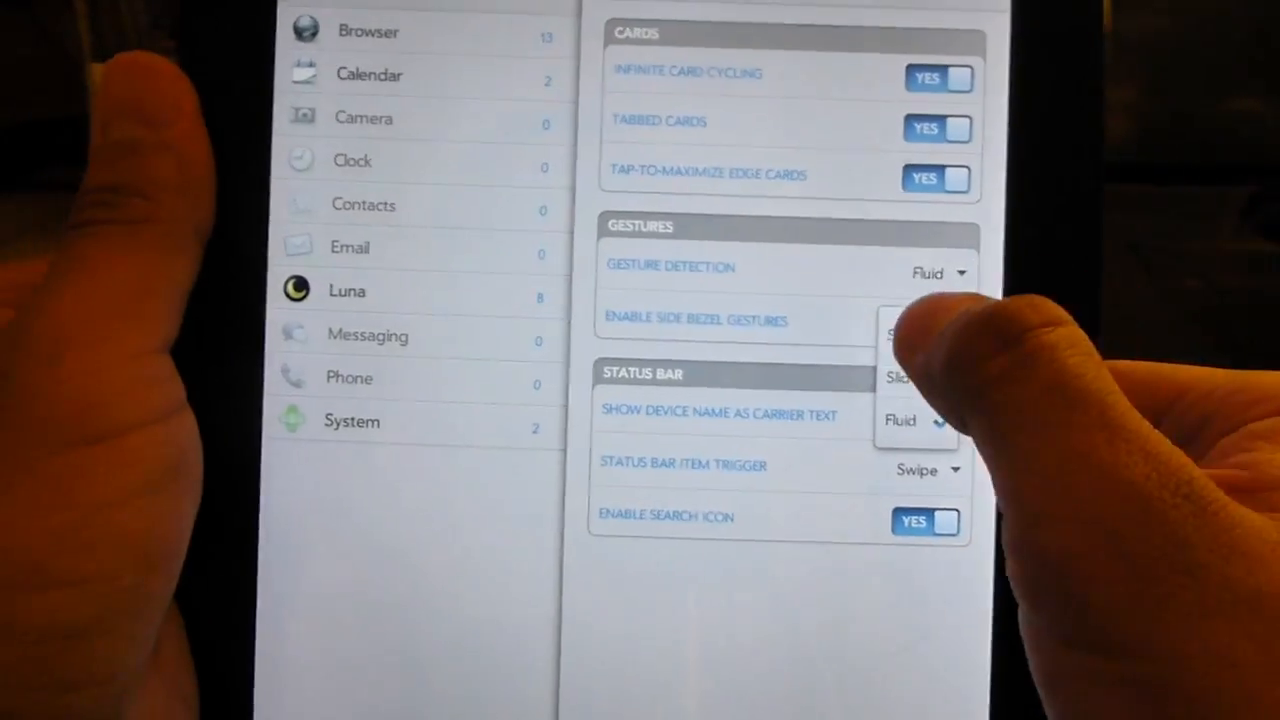